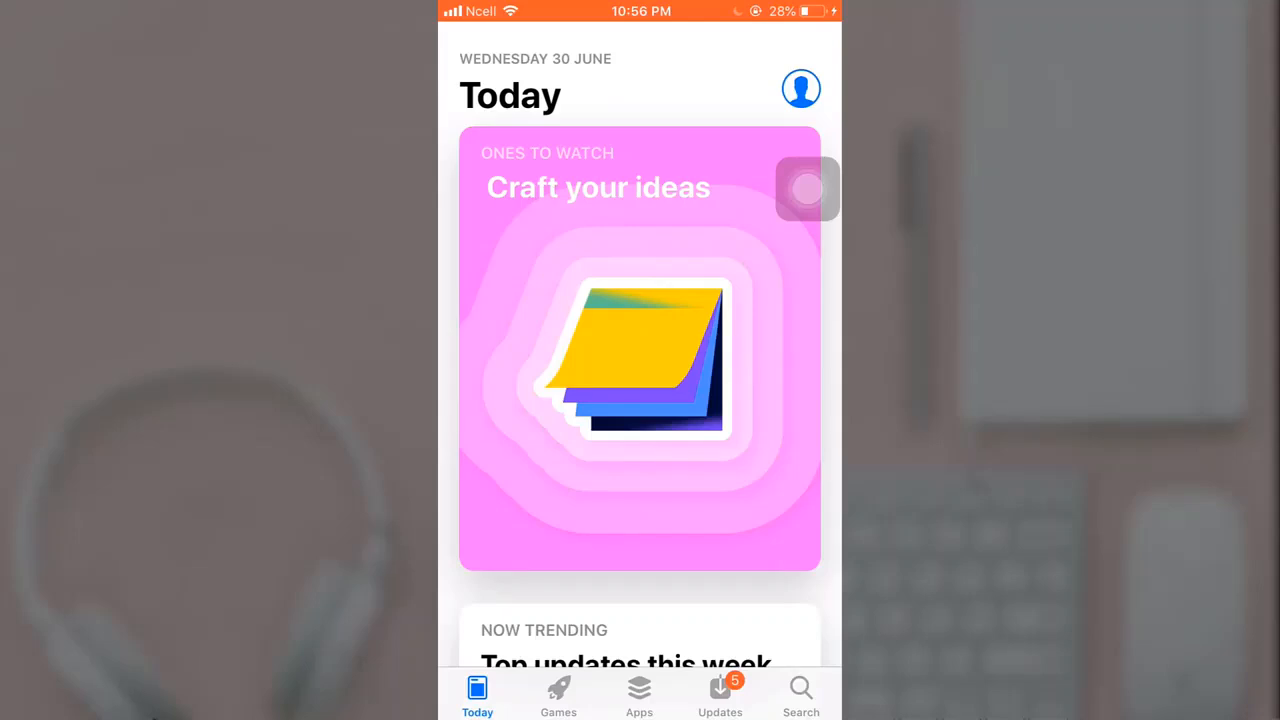
Switch to the App Store Search page showing the Trending list.
click(801, 695)
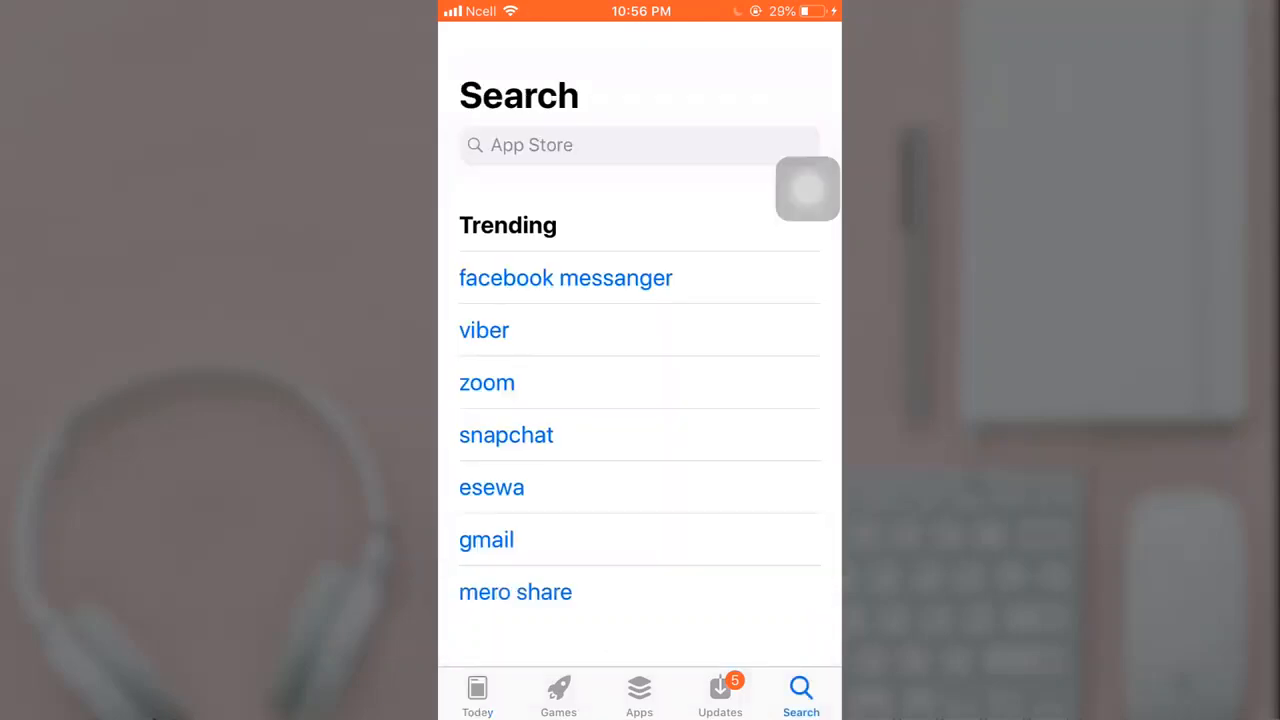
Search the App Store for "Youtube kids".
click(638, 145)
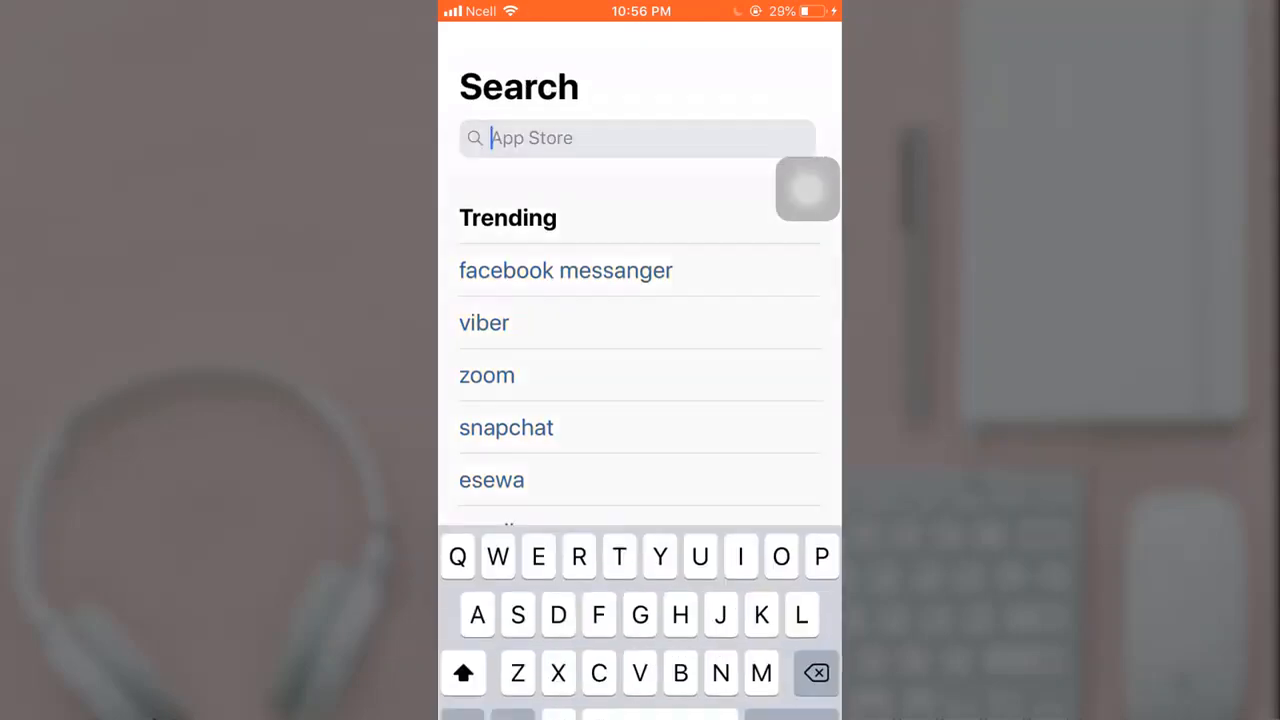
text(Youtube kid)
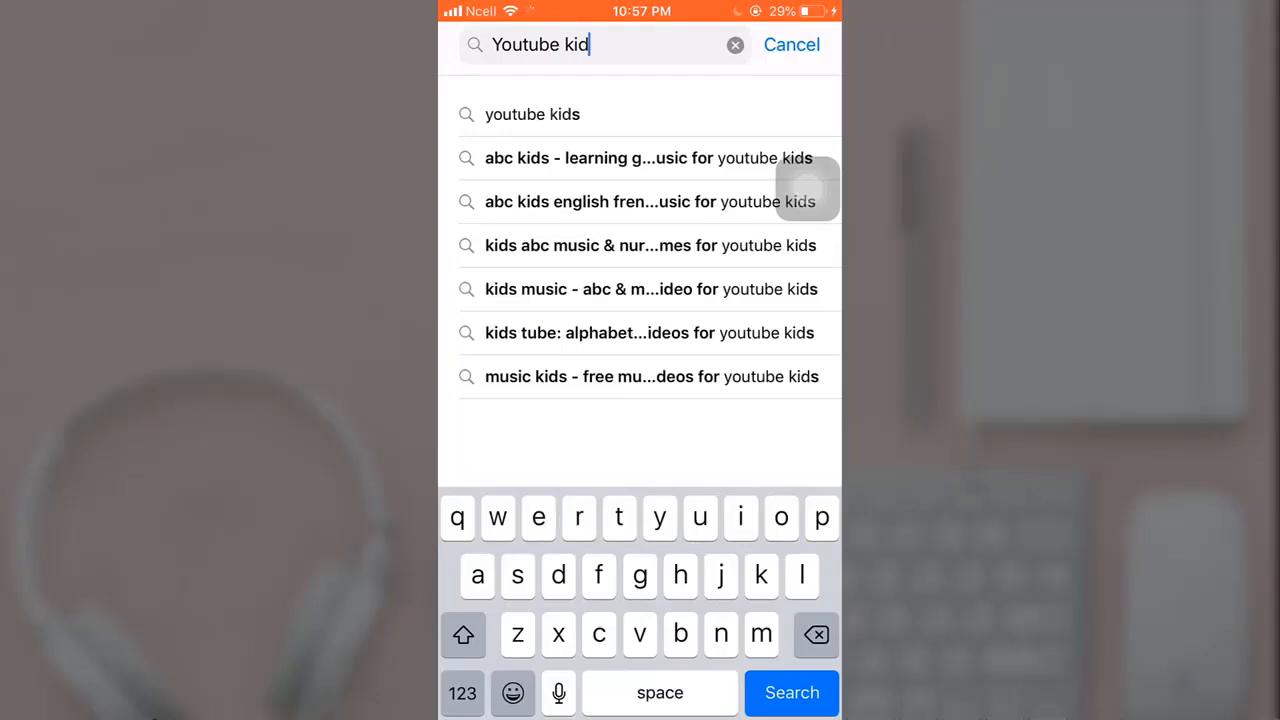
text(s)
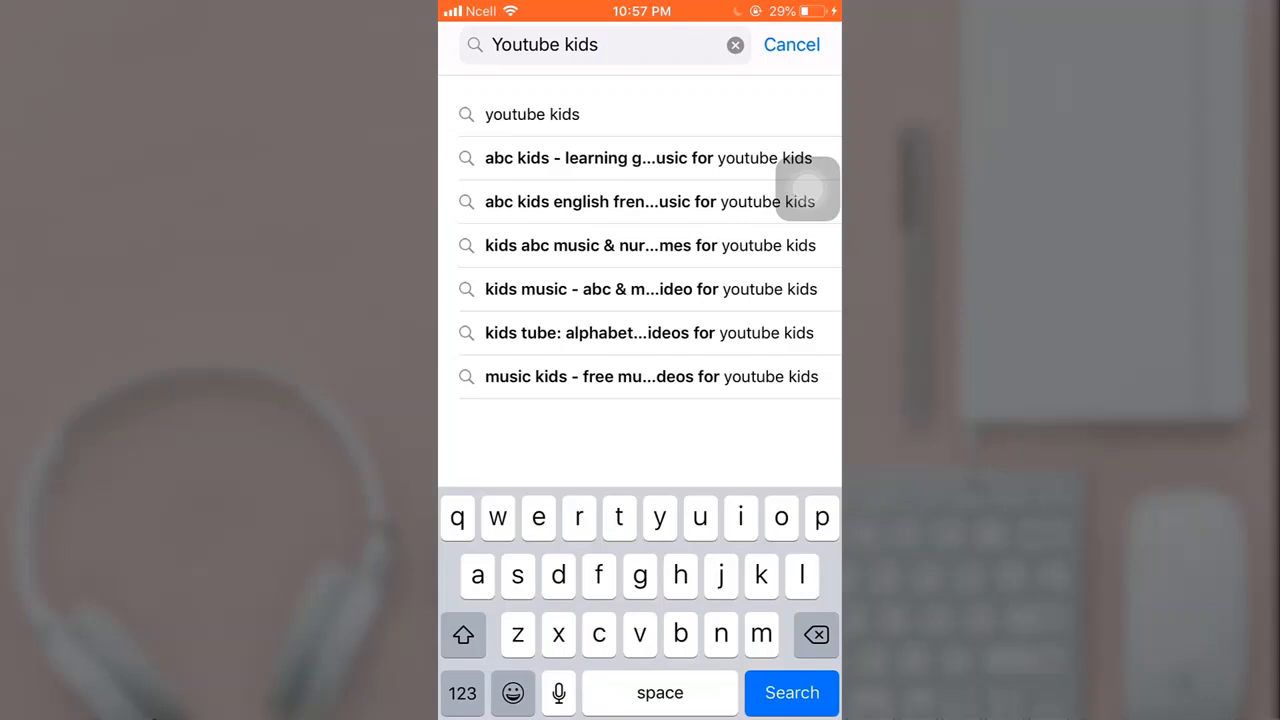
Open the YouTube Kids suggestion and tap GET to download it.
click(791, 693)
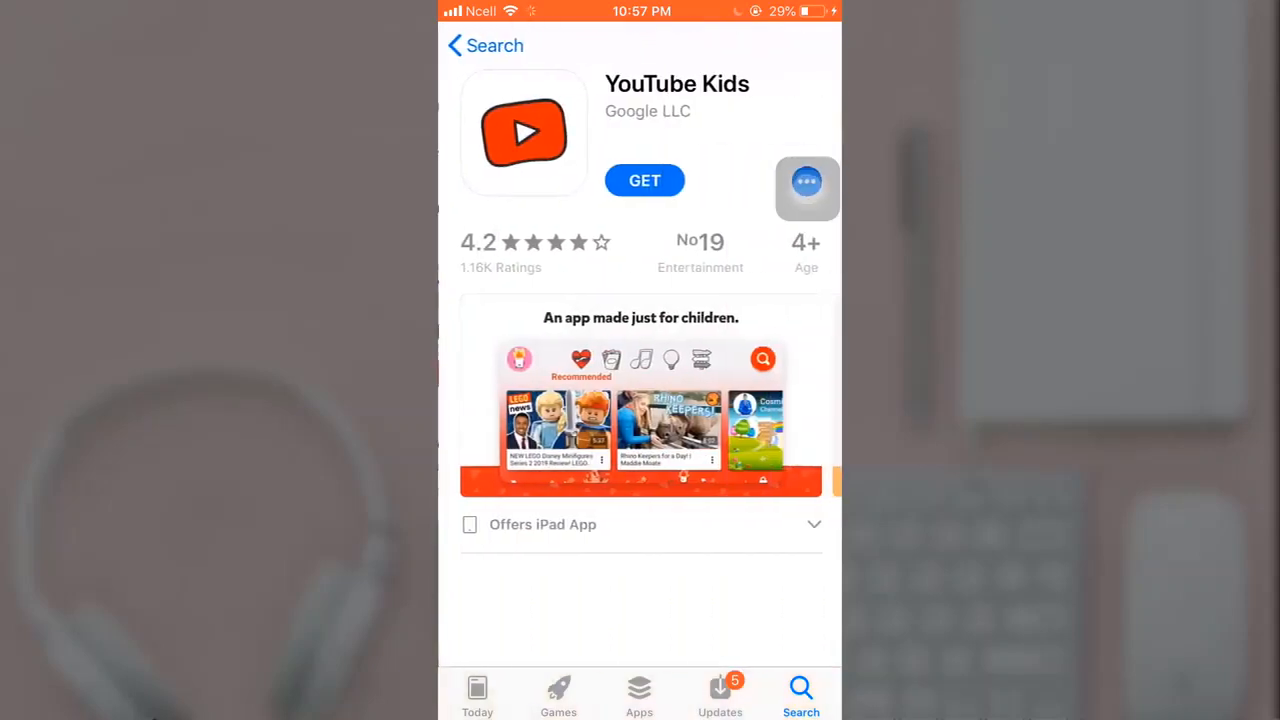
click(644, 180)
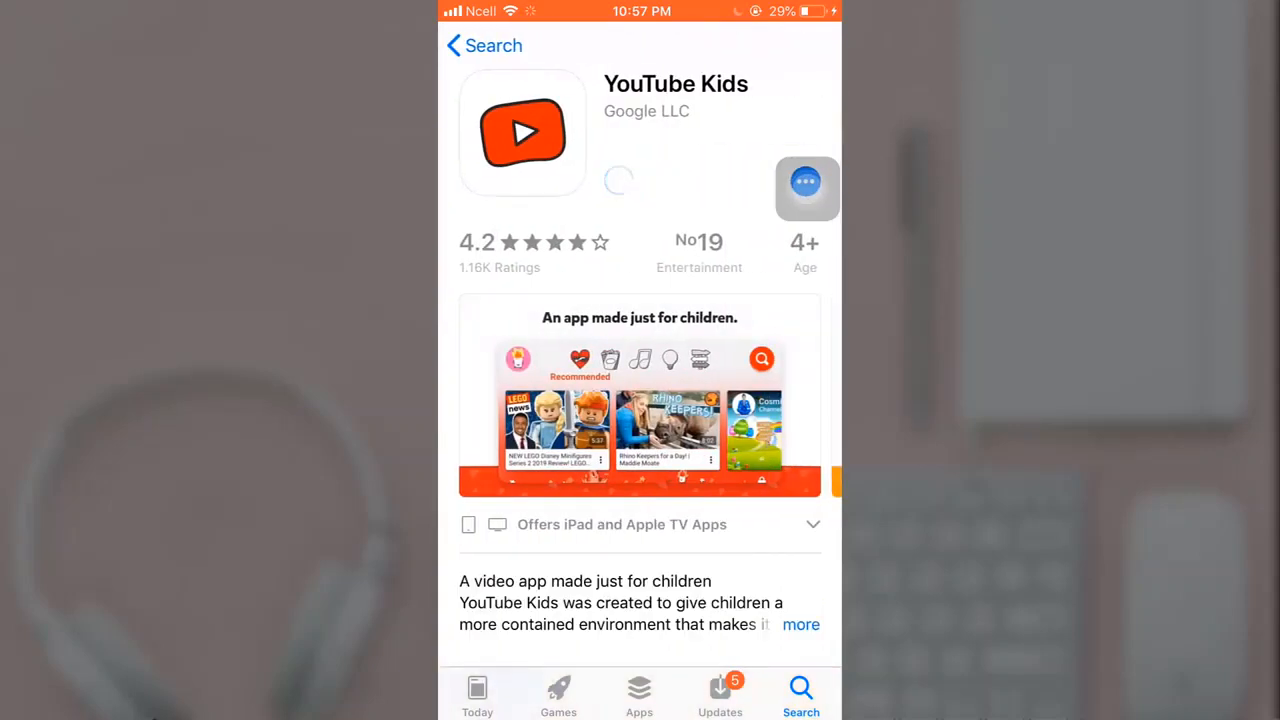